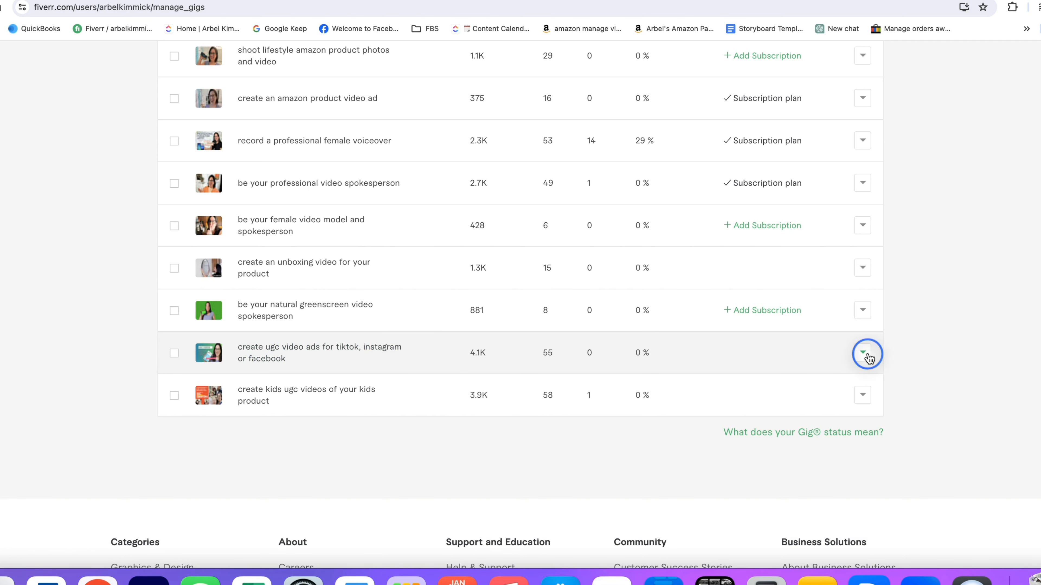
Bring up the options menu for the 'create ugc video ads' gig on Manage Gigs.
{"action": "left_click", "coordinate": [862, 352]}
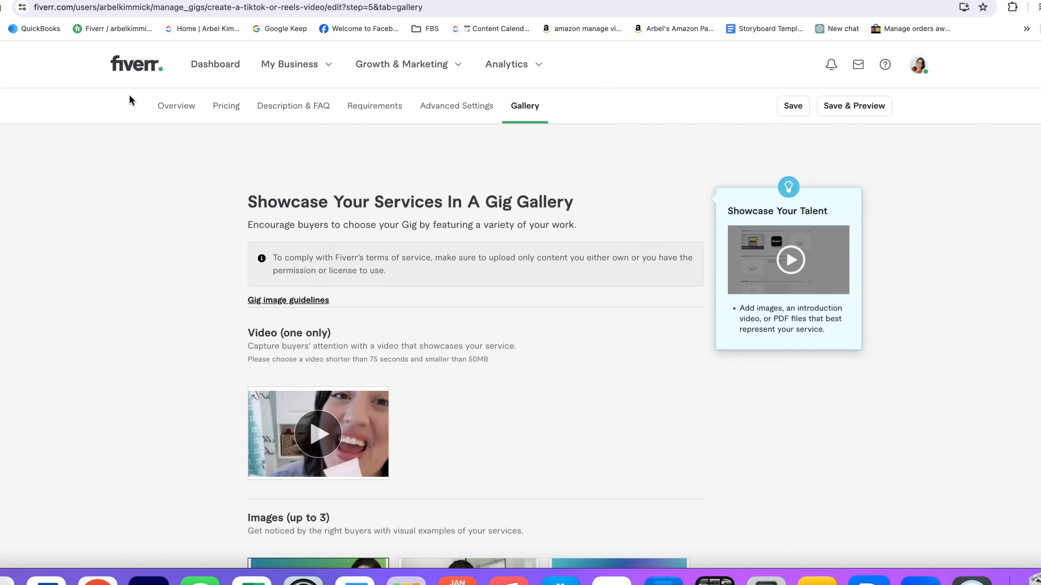
{"action": "mouse_move", "coordinate": [438, 321]}
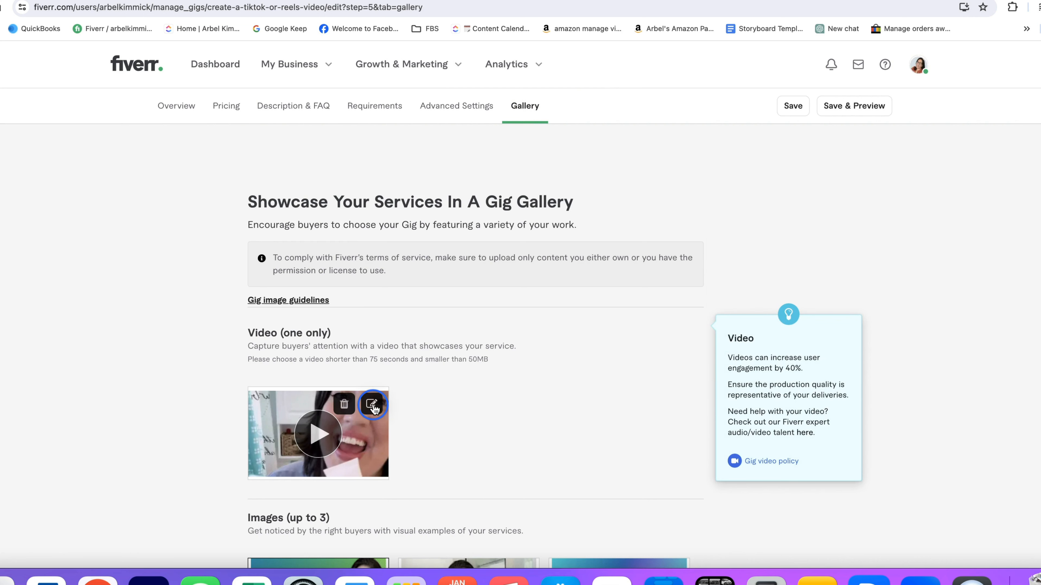
Bring up the Select A Video Thumbnail dialog for the gig's gallery video.
{"action": "left_click", "coordinate": [372, 405]}
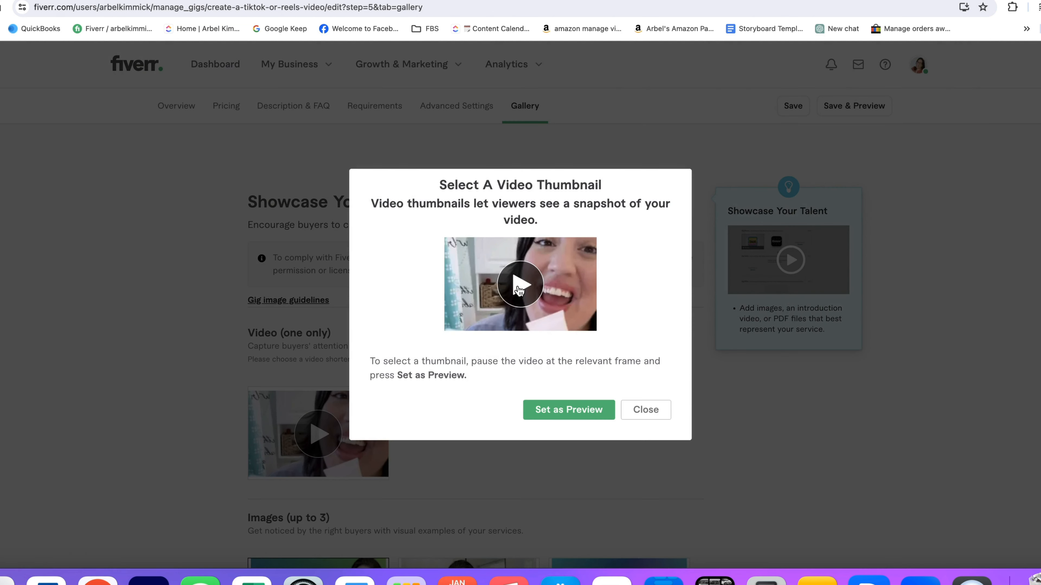
Play the gig video in the thumbnail chooser, then close it without changing the thumbnail.
{"action": "left_click", "coordinate": [520, 284]}
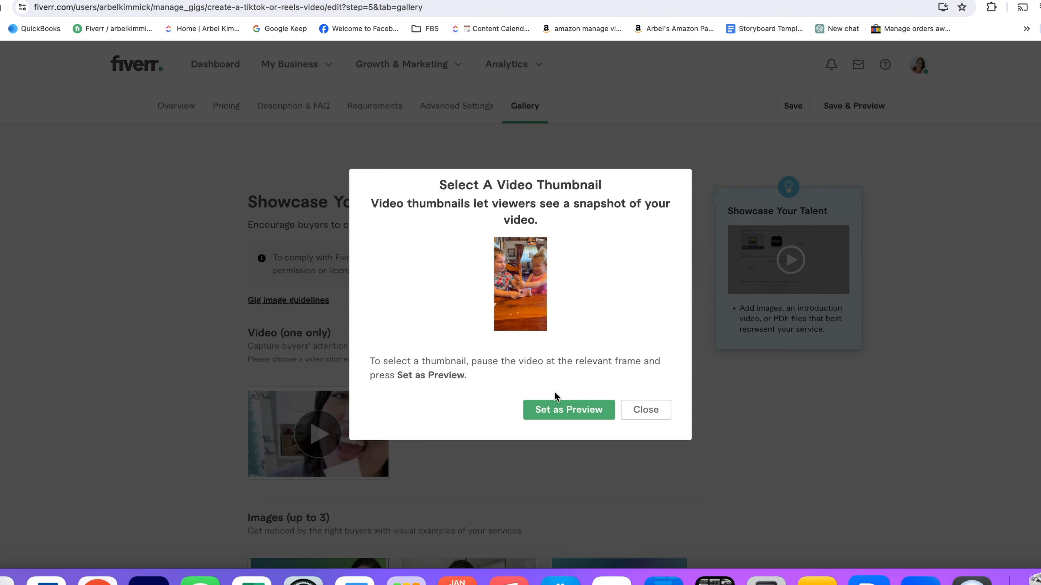
{"action": "mouse_move", "coordinate": [567, 410]}
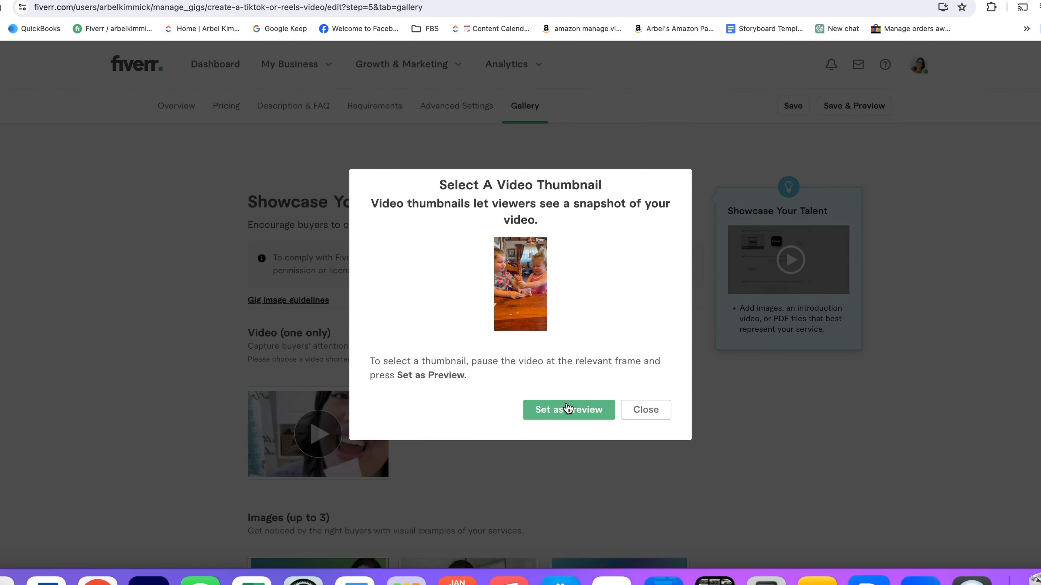
{"action": "mouse_move", "coordinate": [591, 387]}
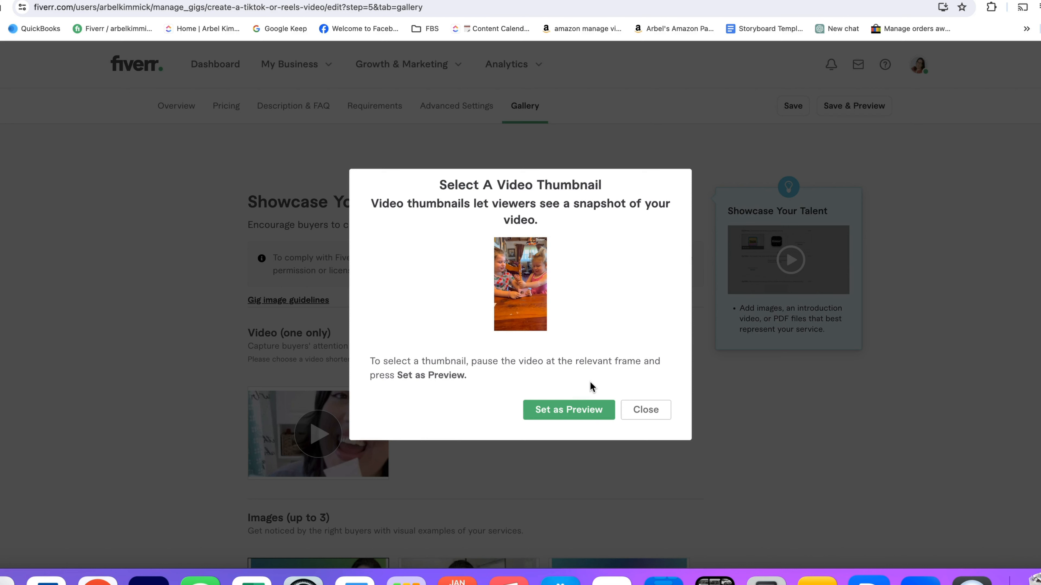
{"action": "mouse_move", "coordinate": [538, 387]}
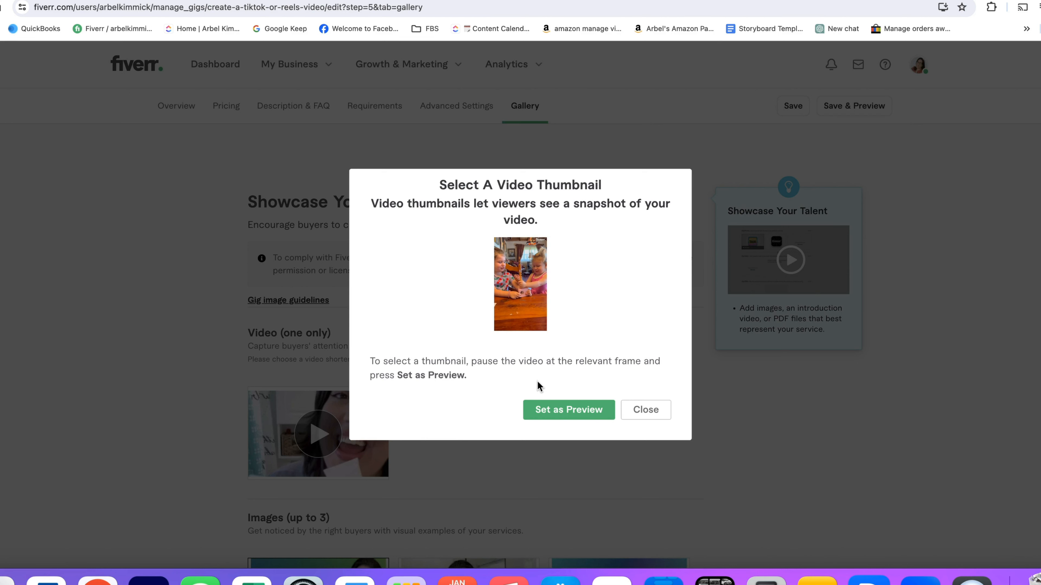
{"action": "mouse_move", "coordinate": [568, 410]}
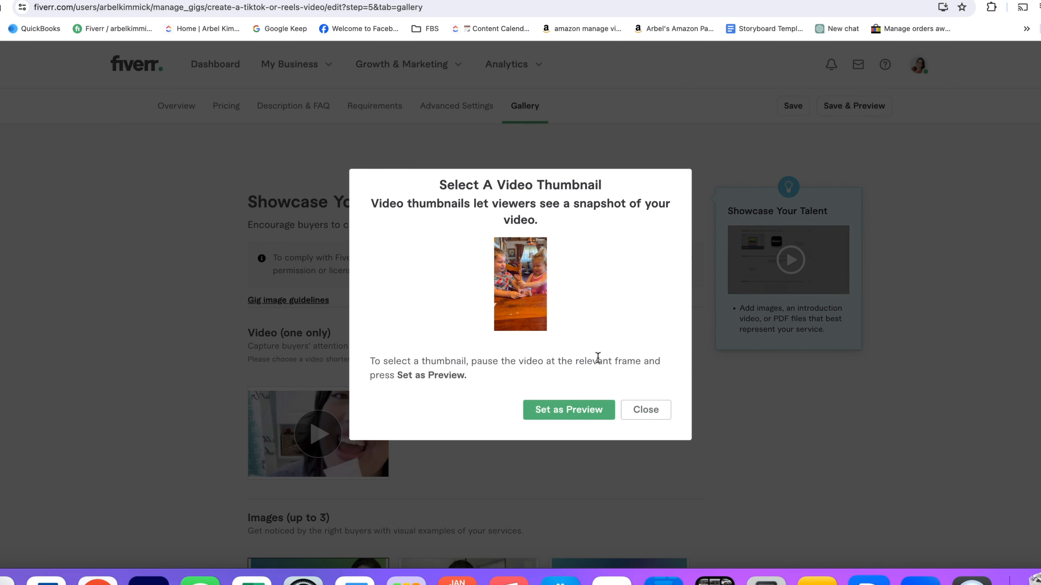
{"action": "left_click", "coordinate": [645, 410]}
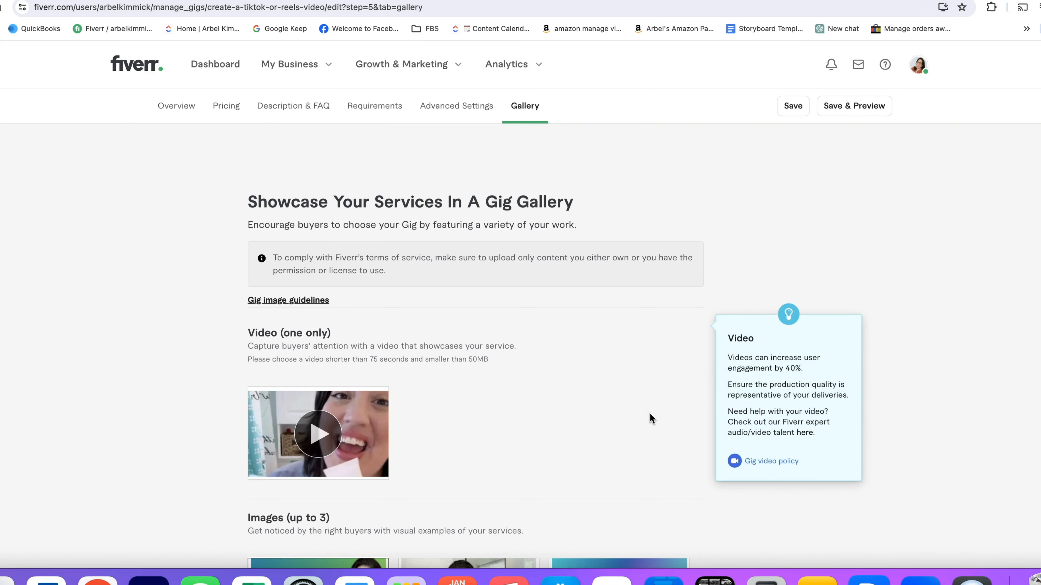